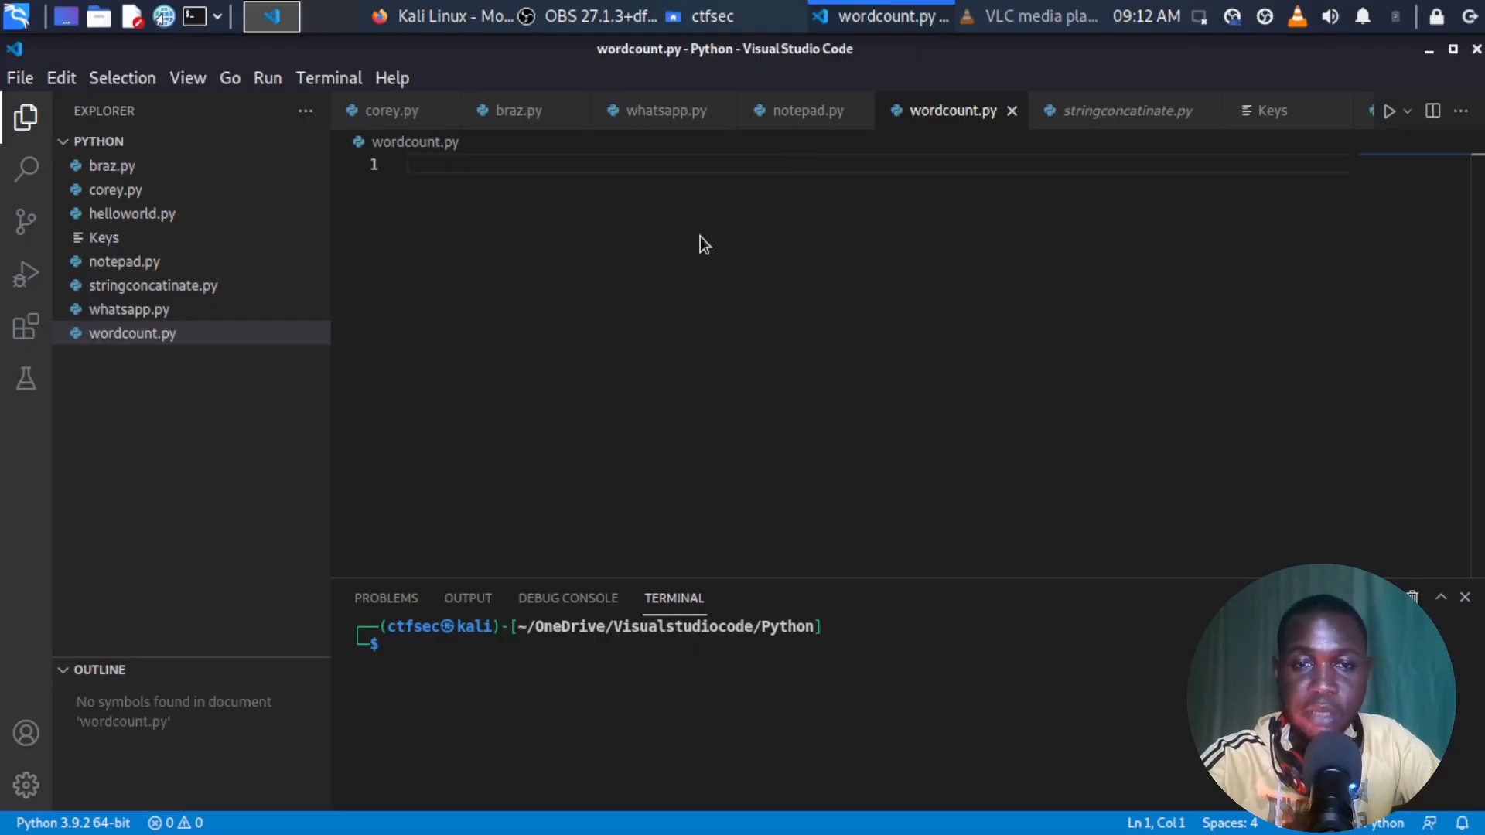
mouse_move(699, 248)
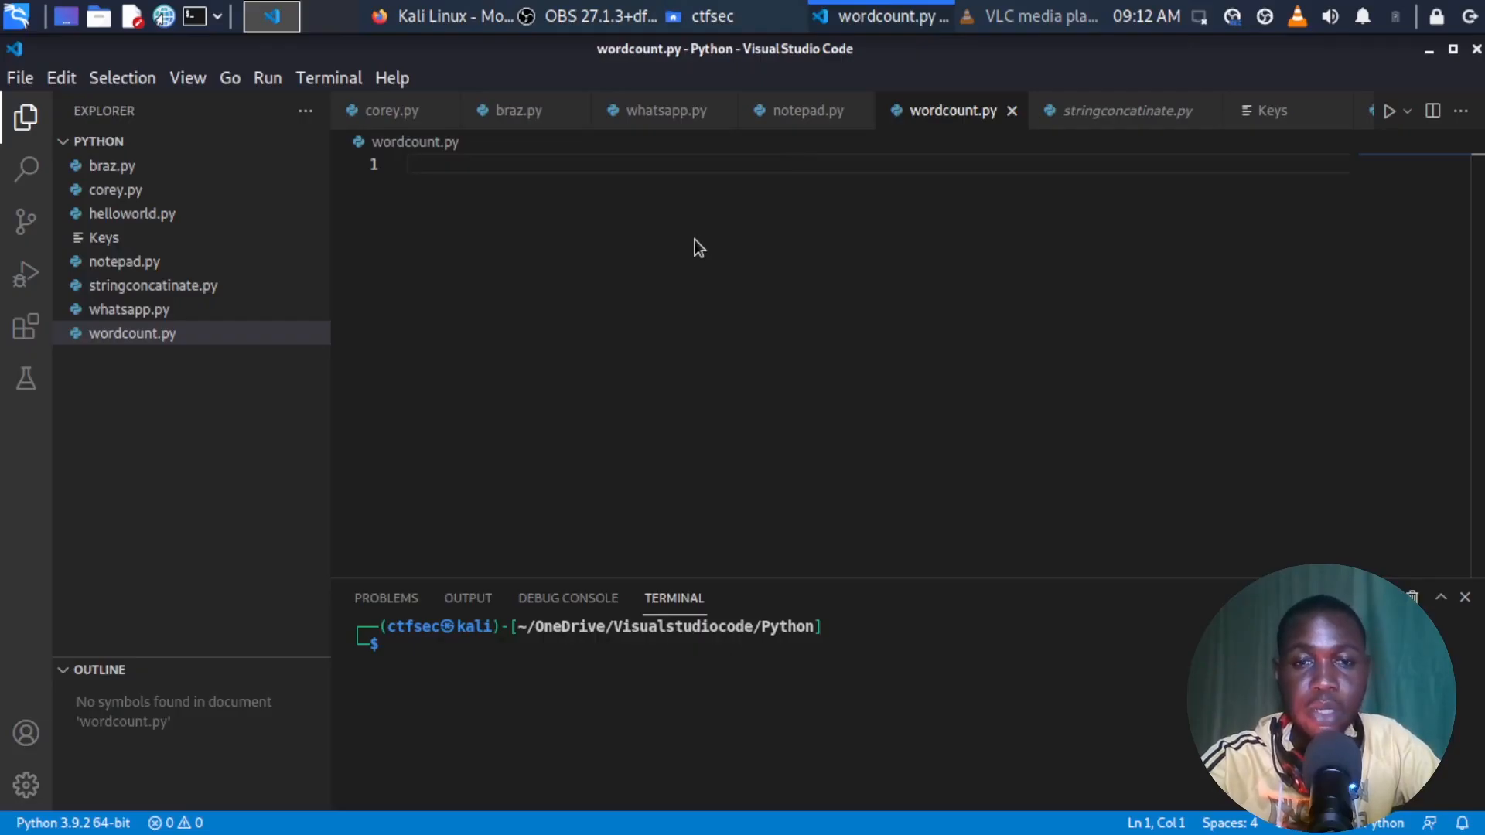
mouse_move(686, 253)
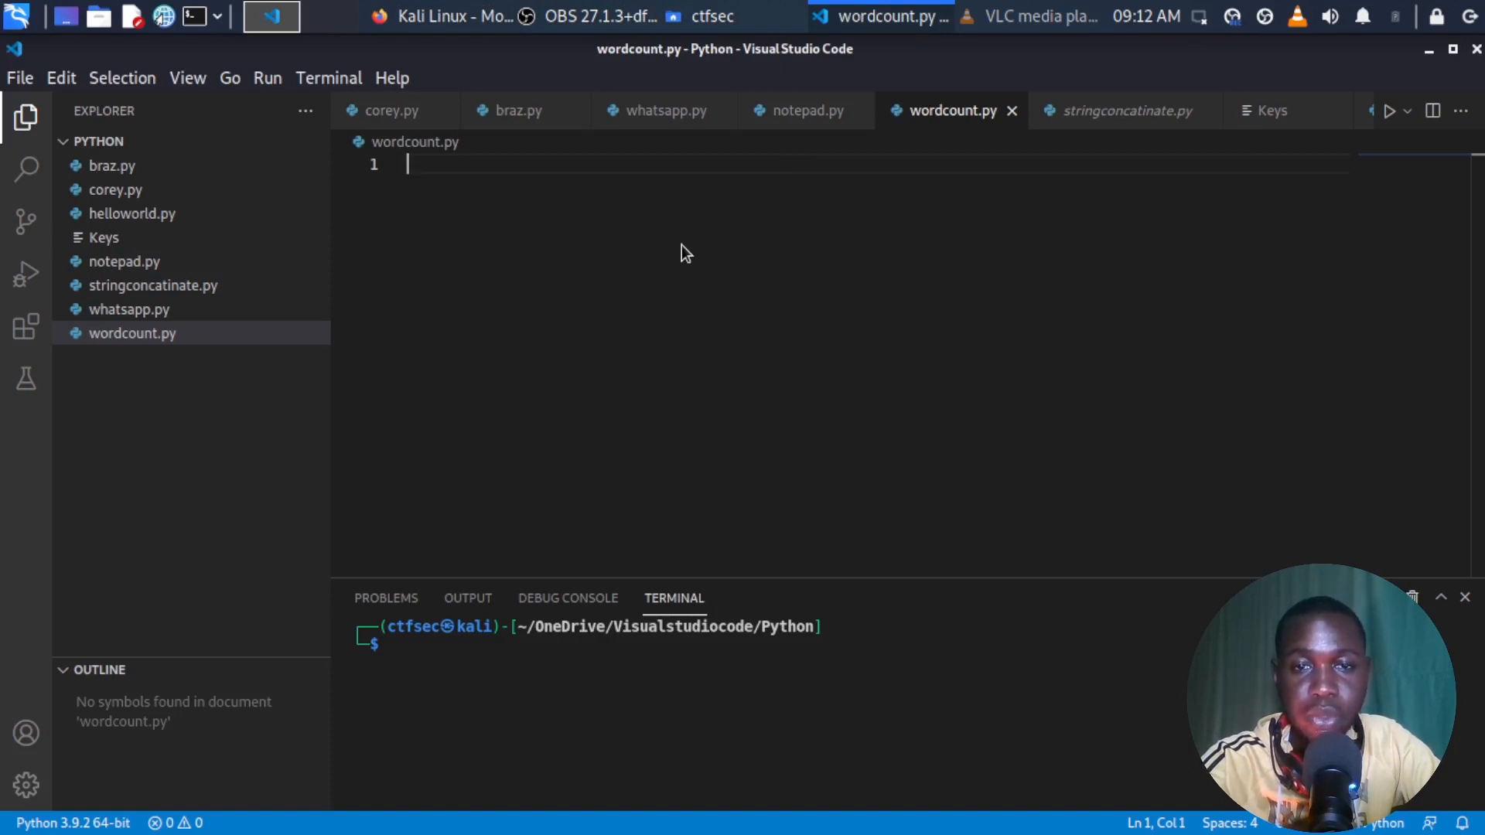
mouse_move(680, 259)
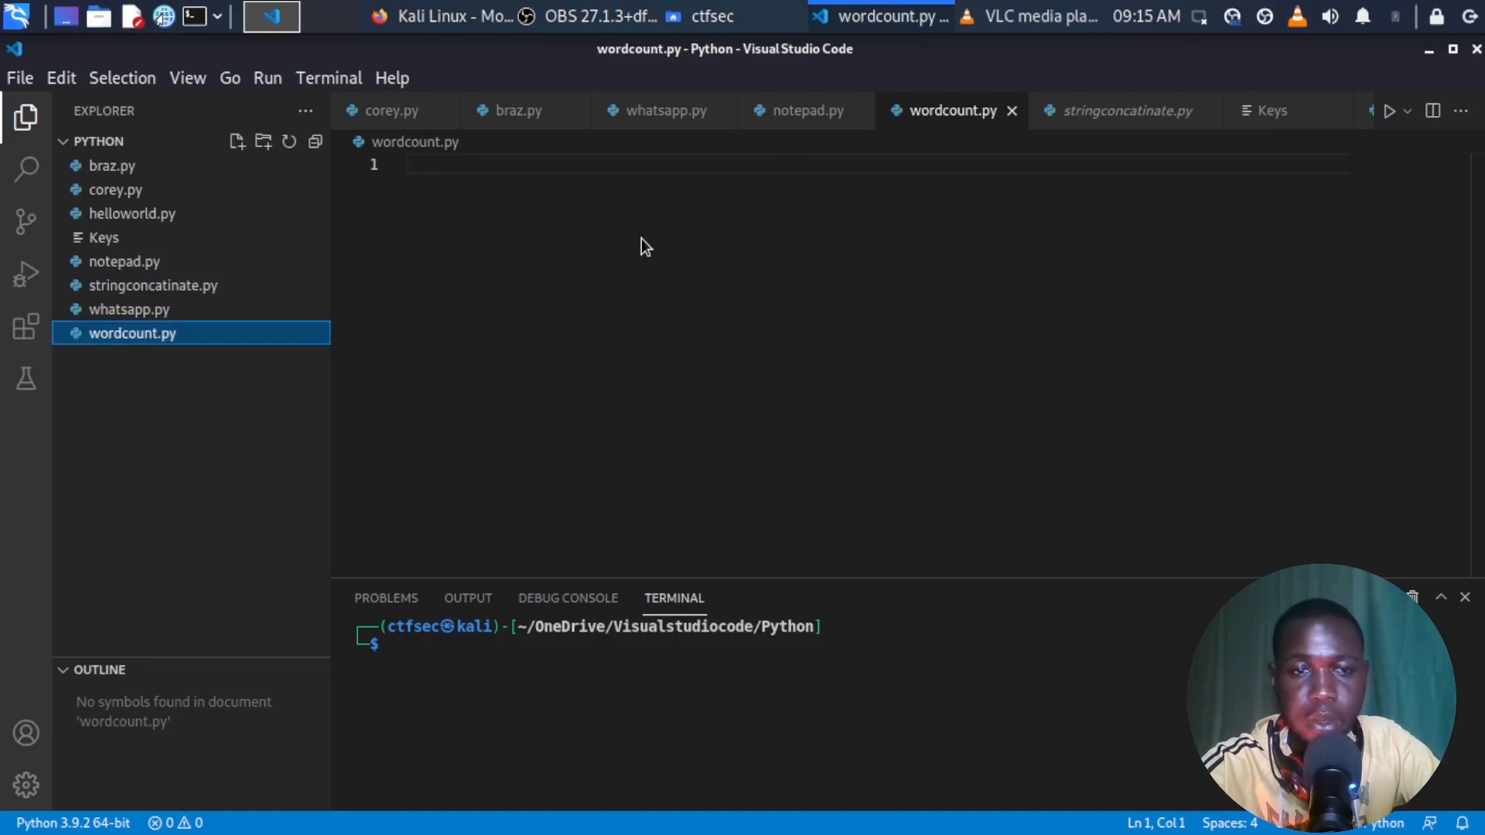
mouse_move(638, 253)
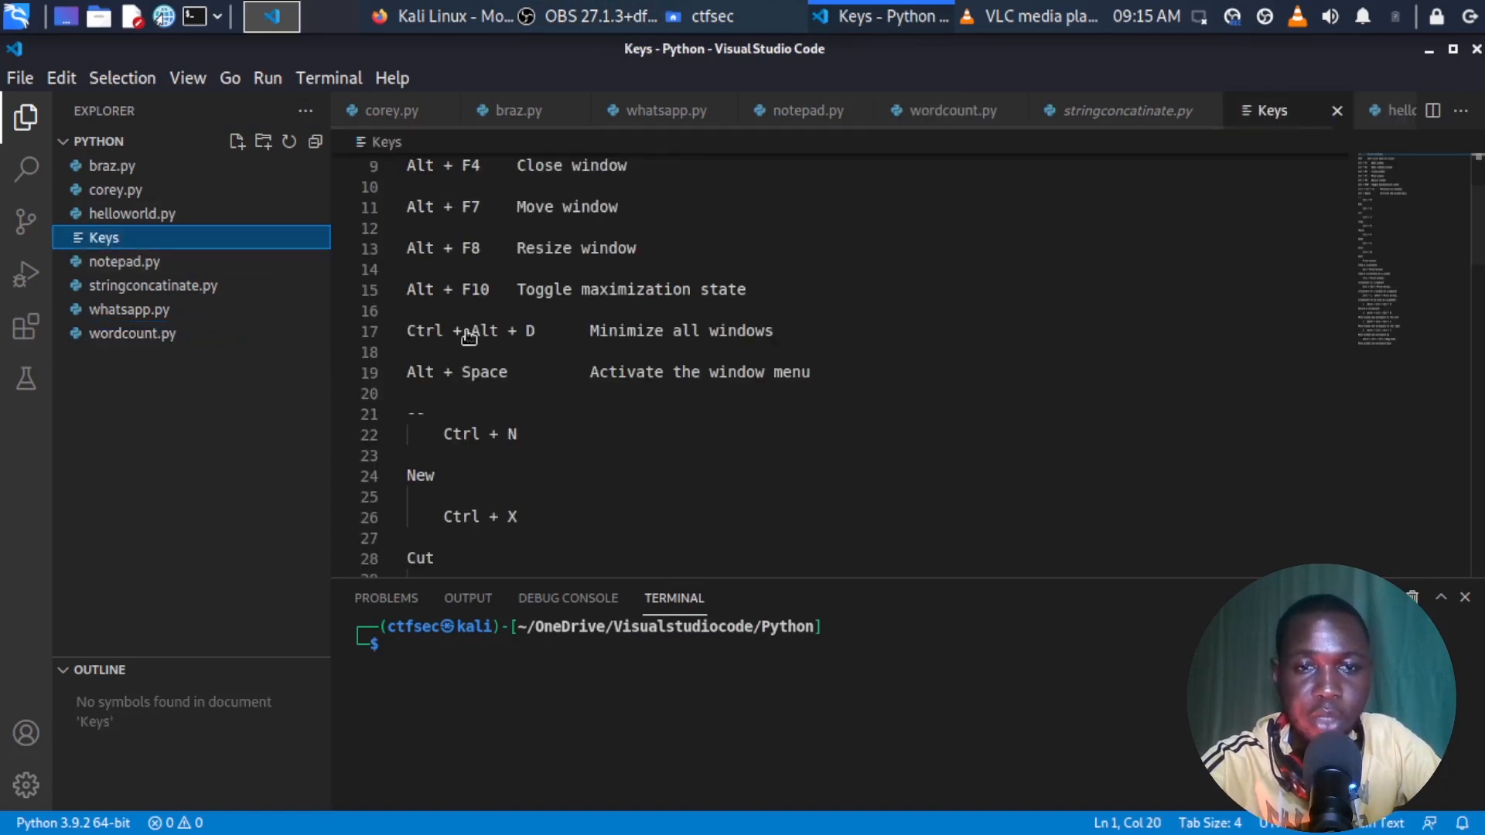
scroll("down", 3)
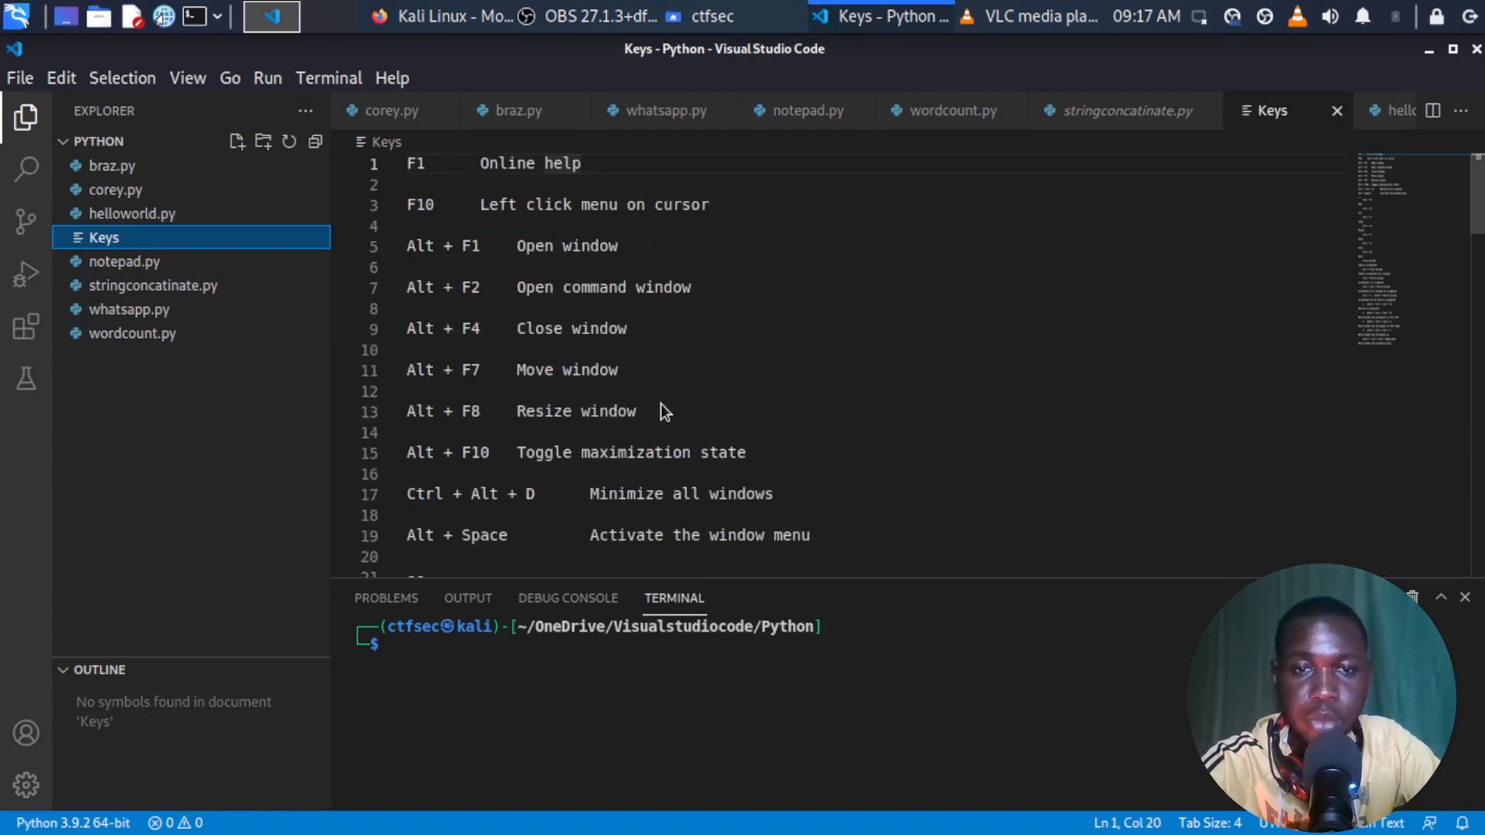
mouse_move(697, 380)
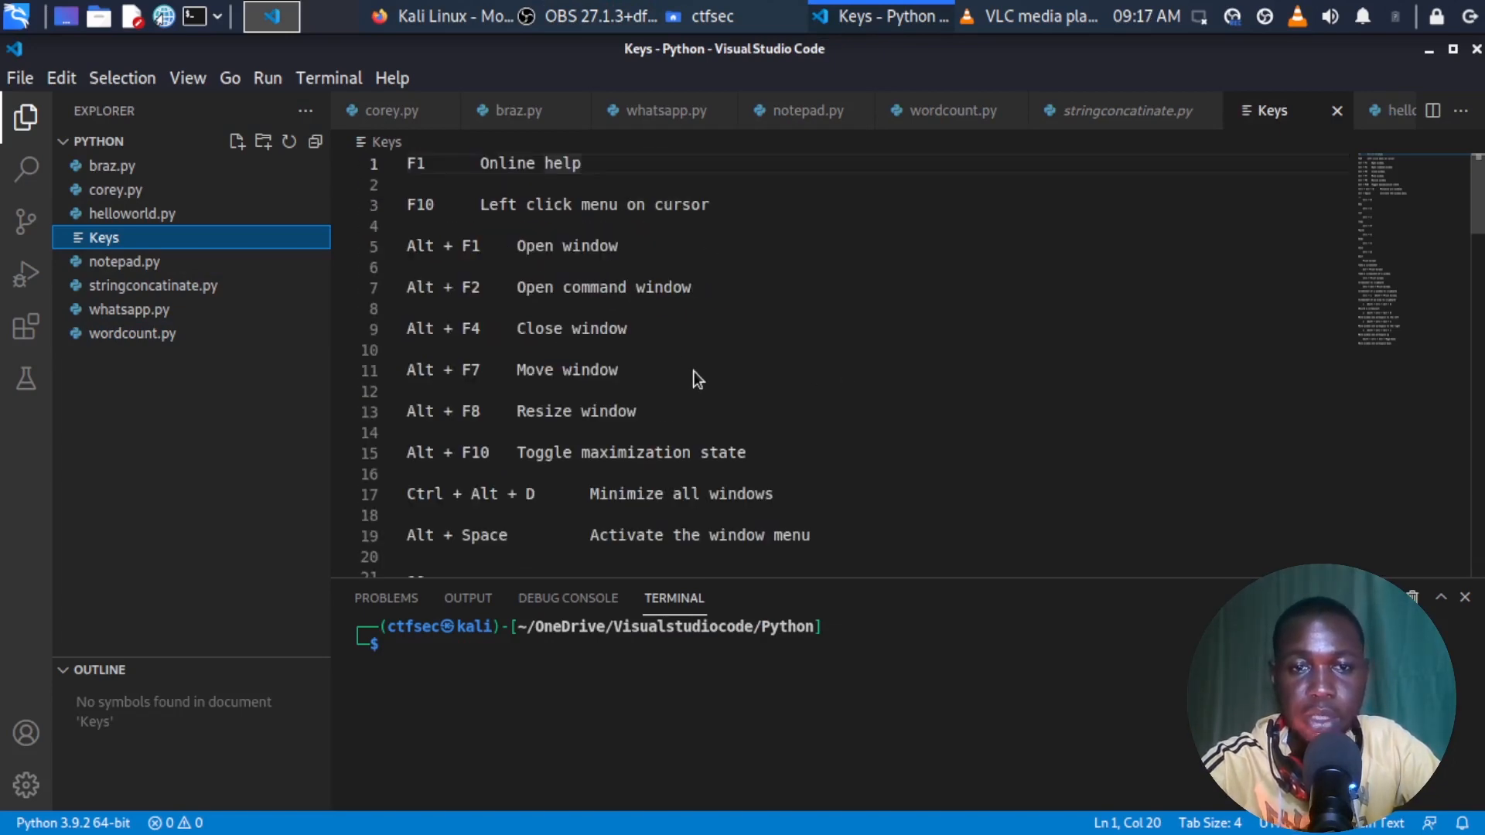
mouse_move(607, 407)
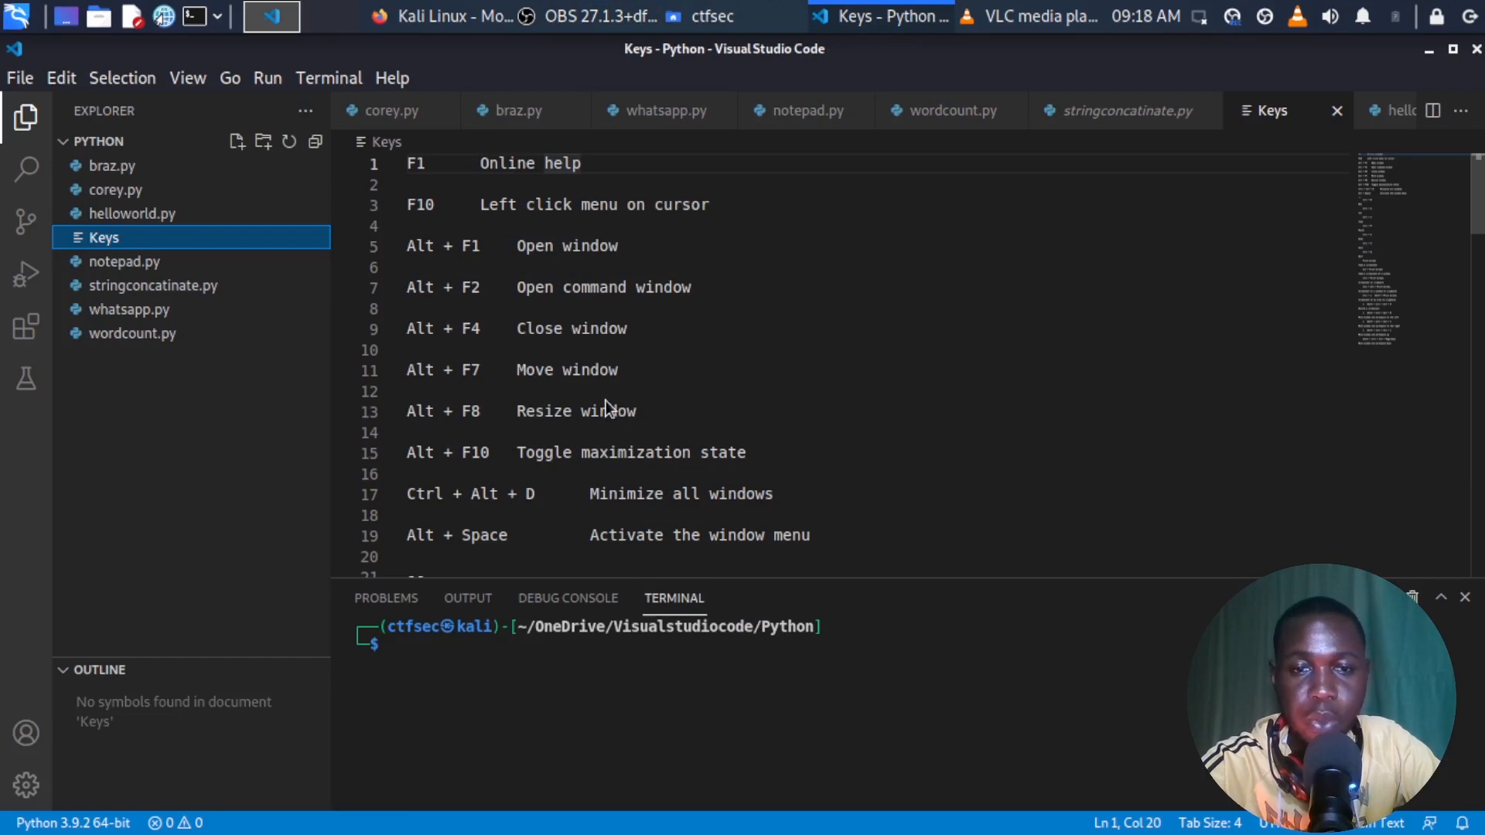
mouse_move(585, 317)
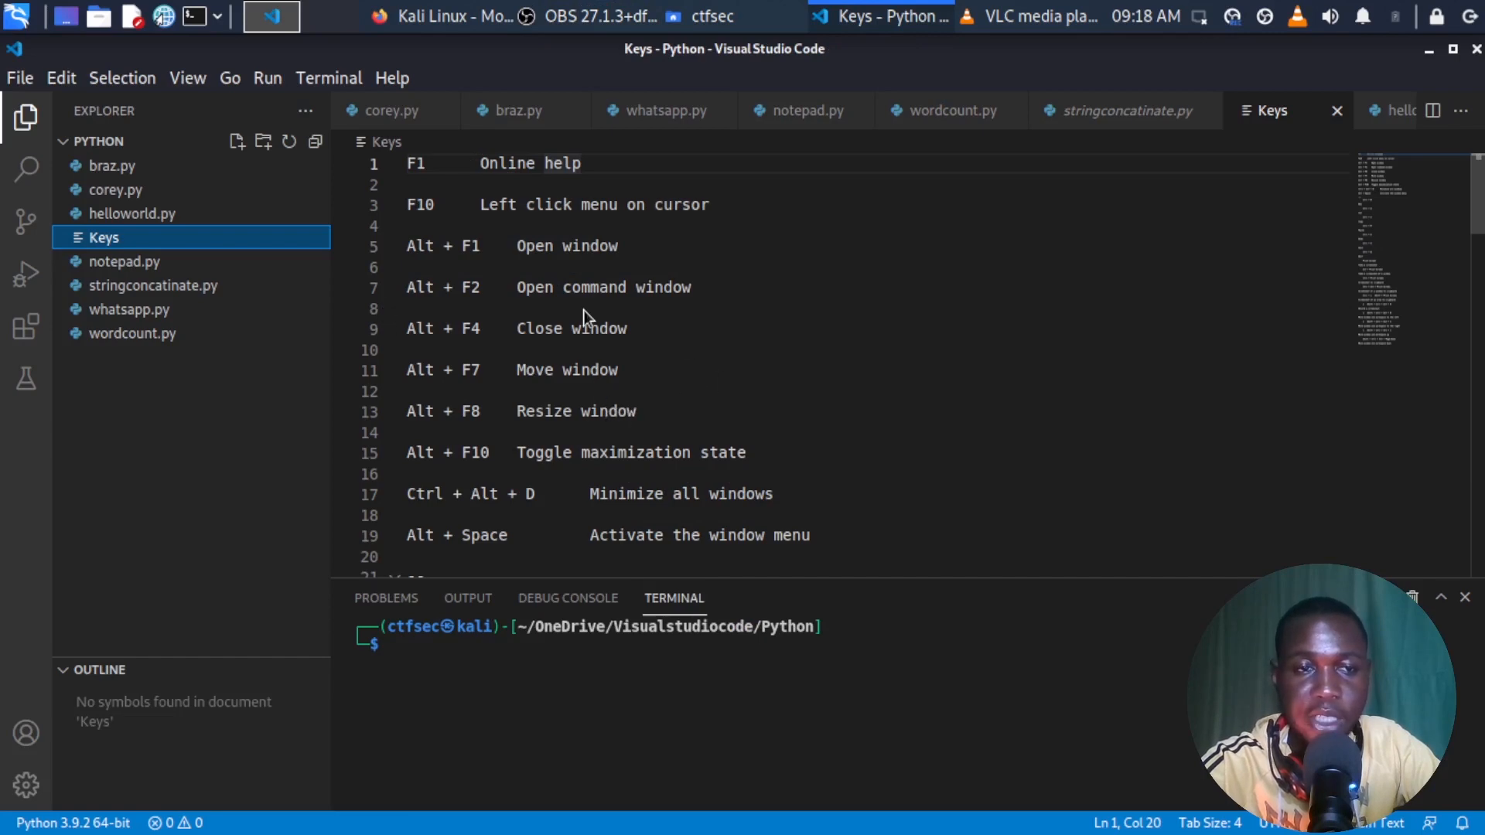
mouse_move(619, 396)
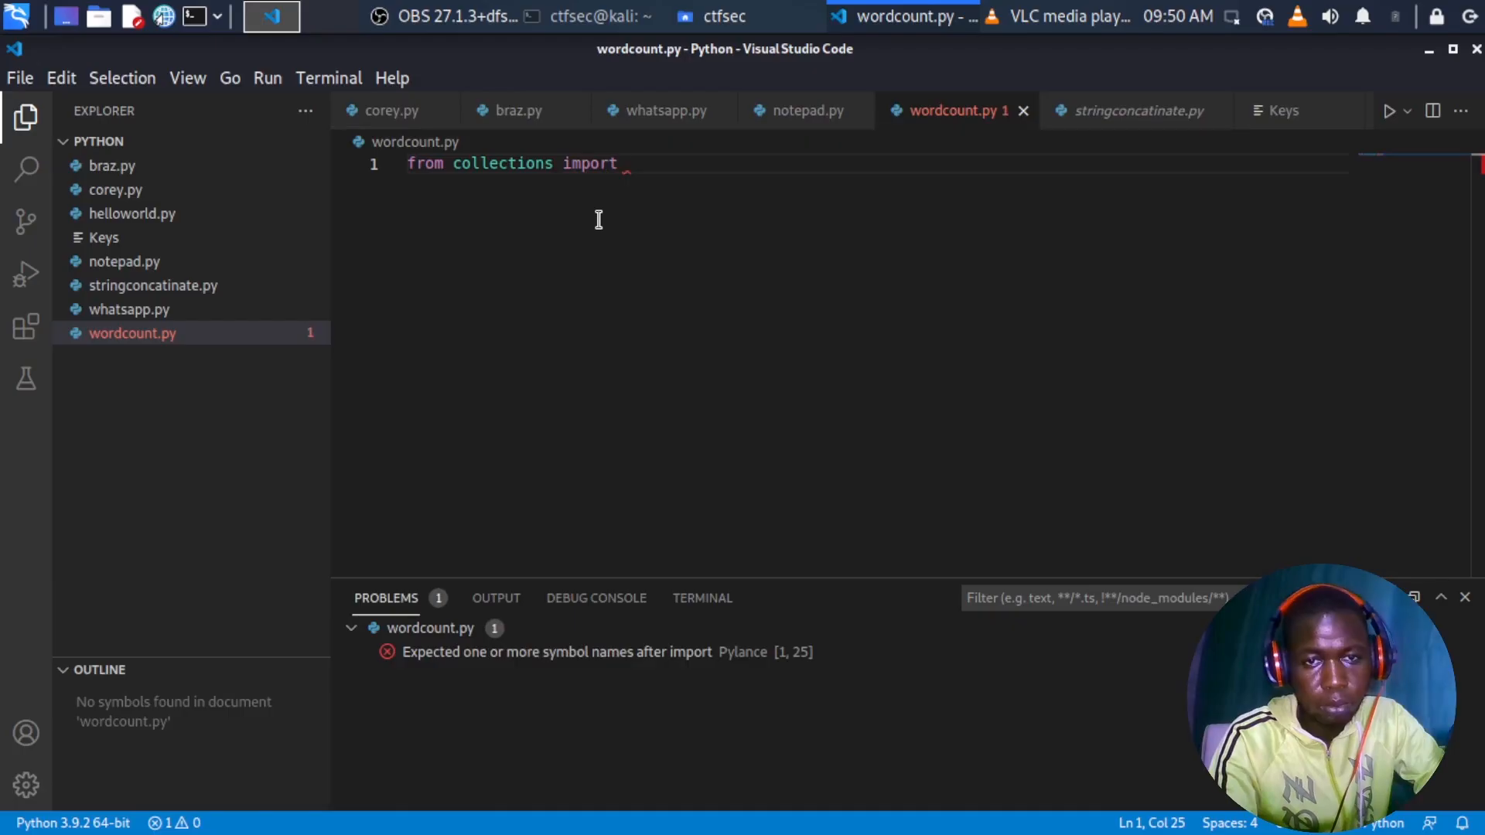
type("Counter")
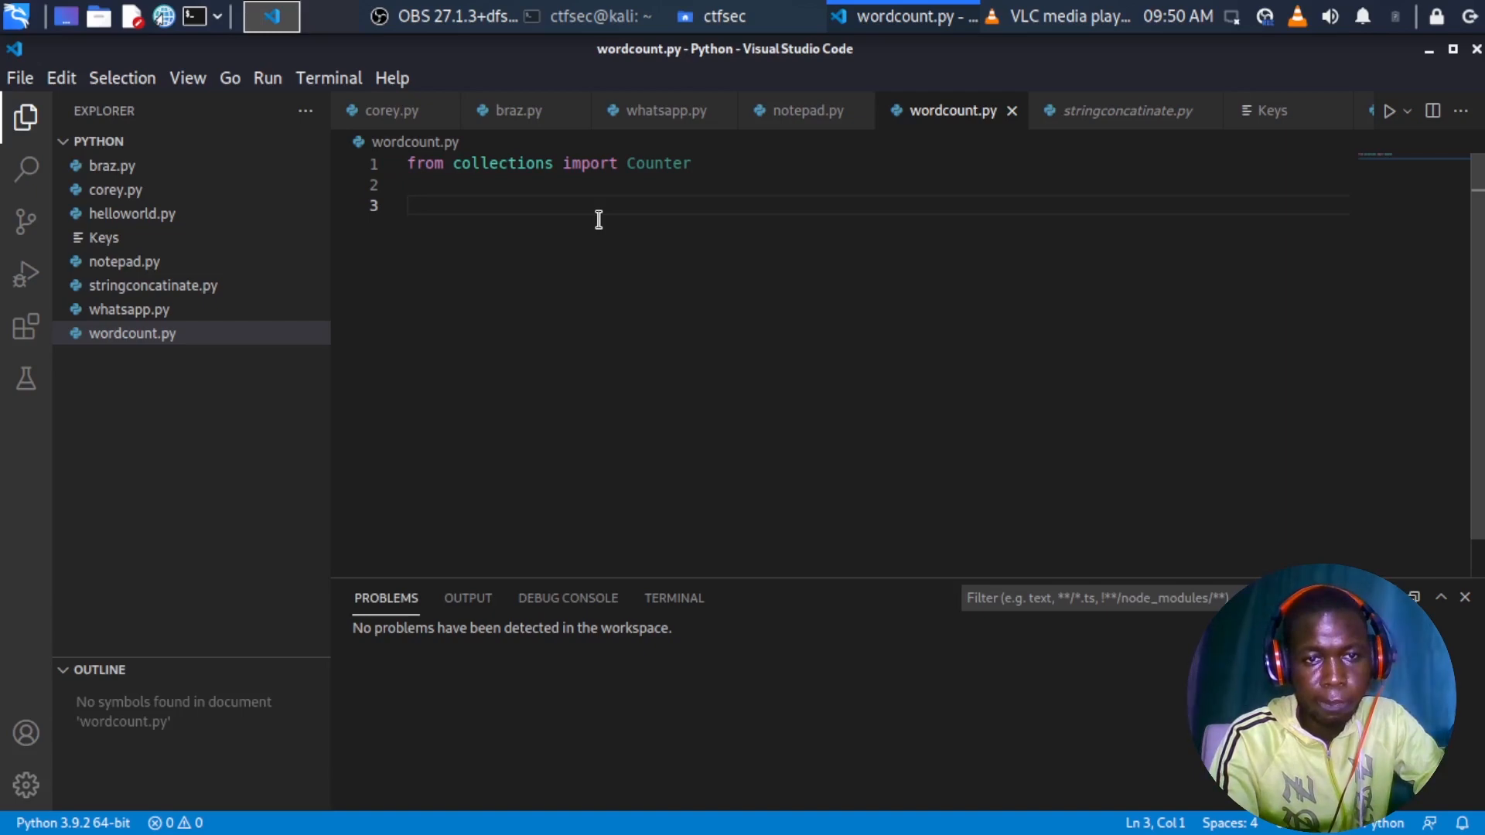
type("with op")
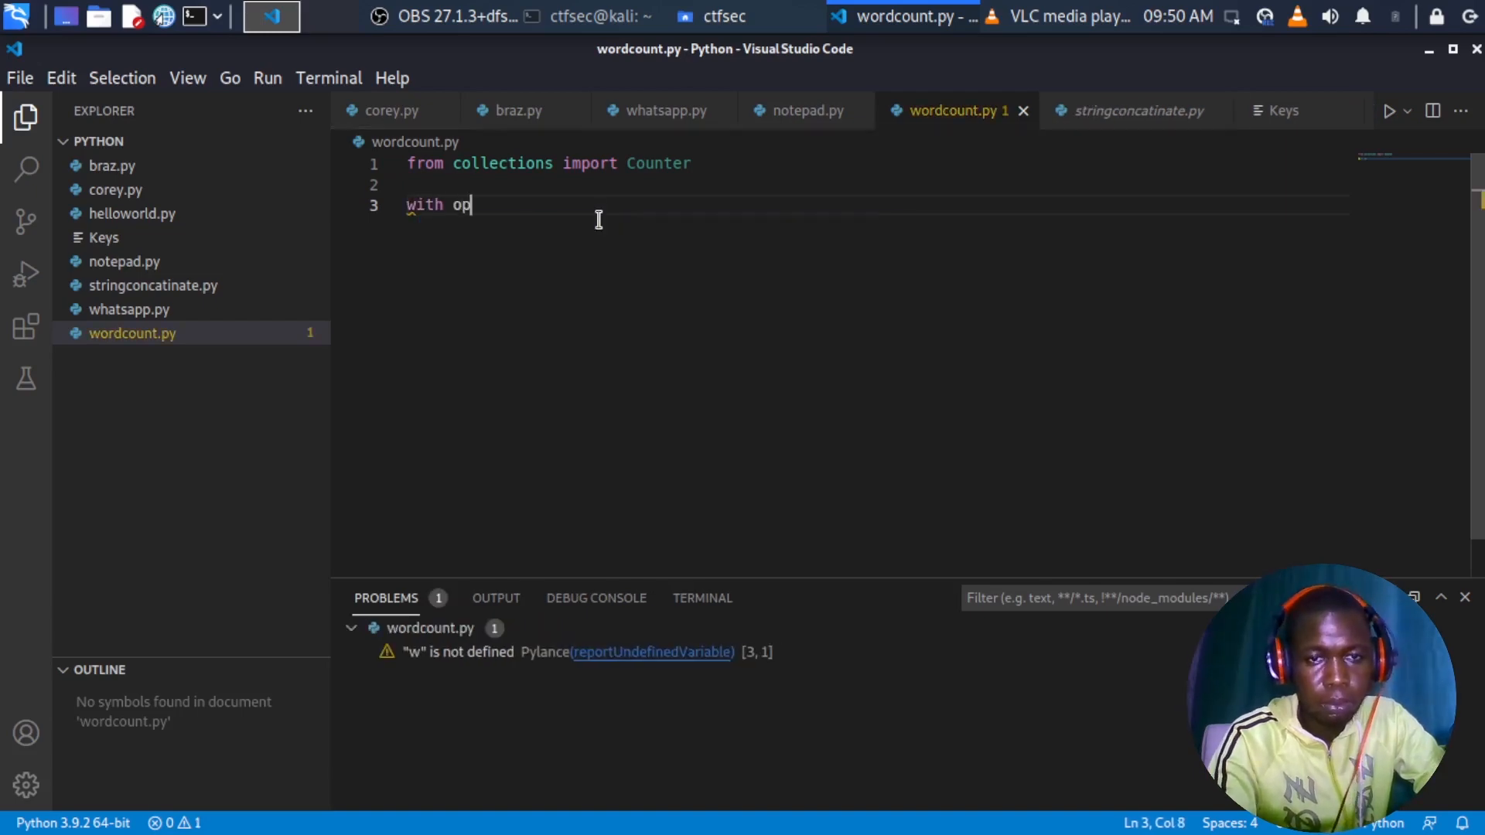
type("en(:)")
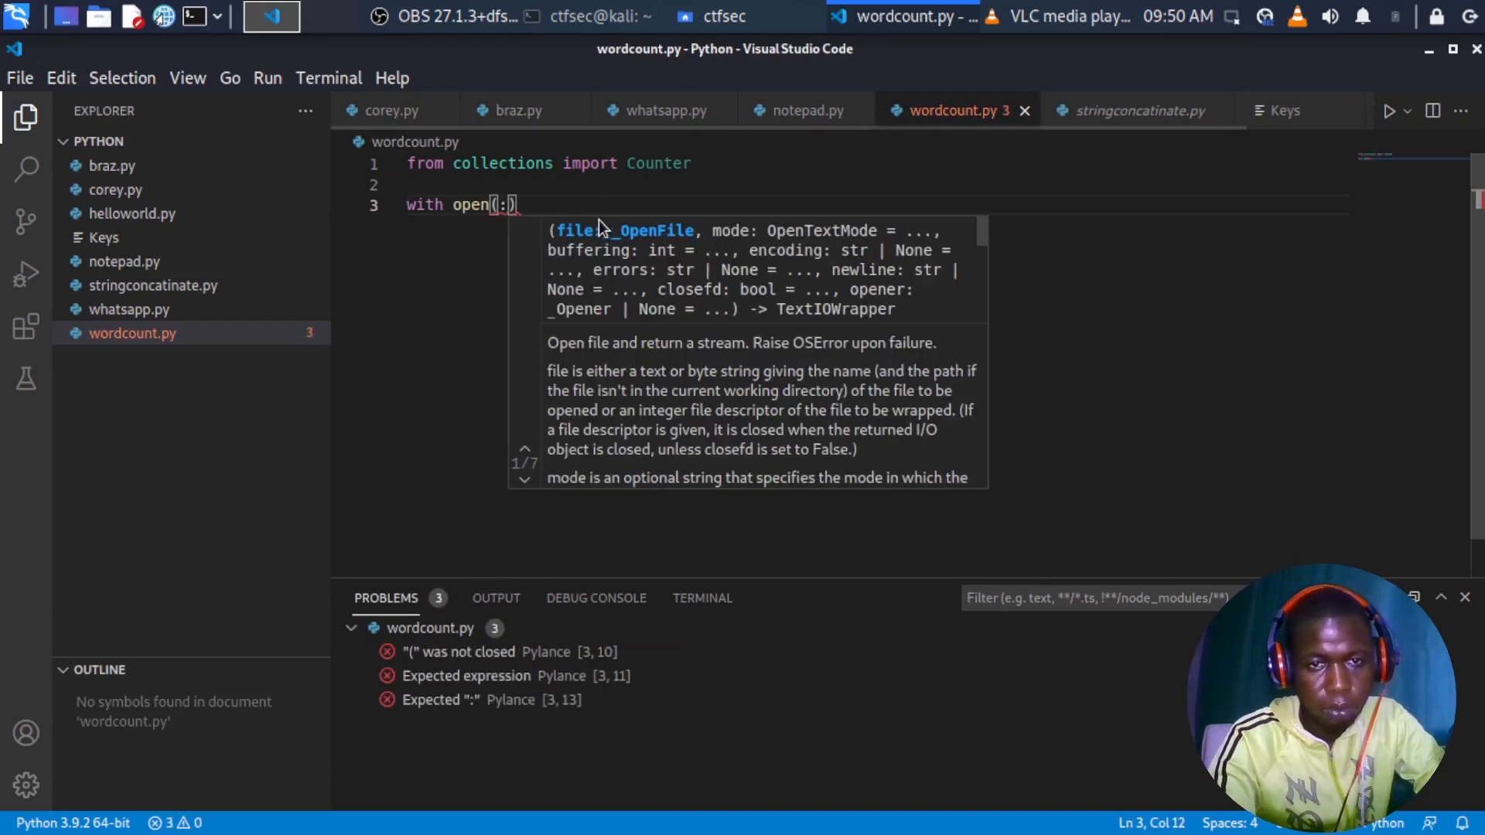
type("\"Keys\",")
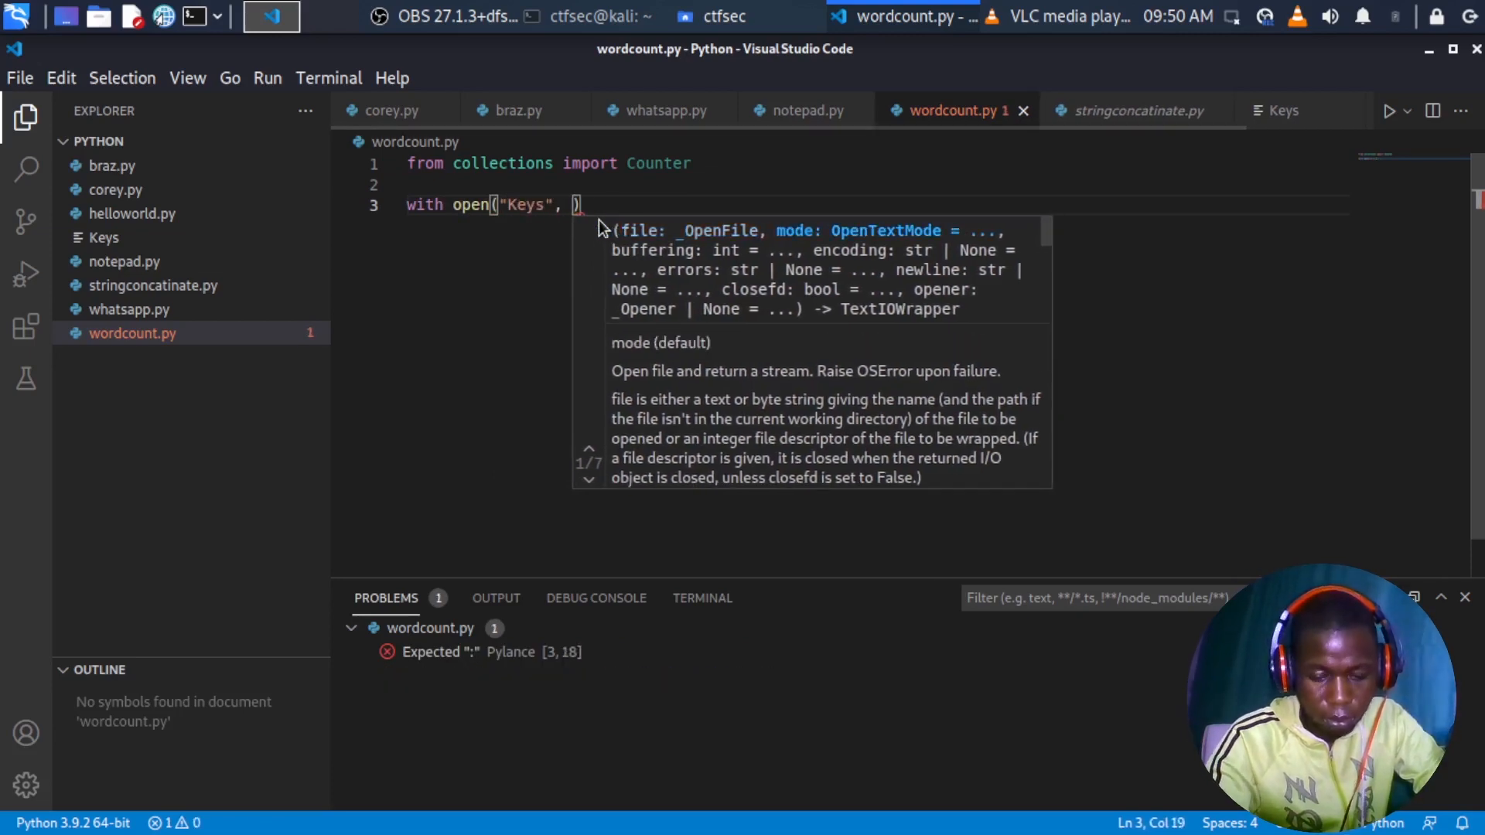
type("\"r\") as")
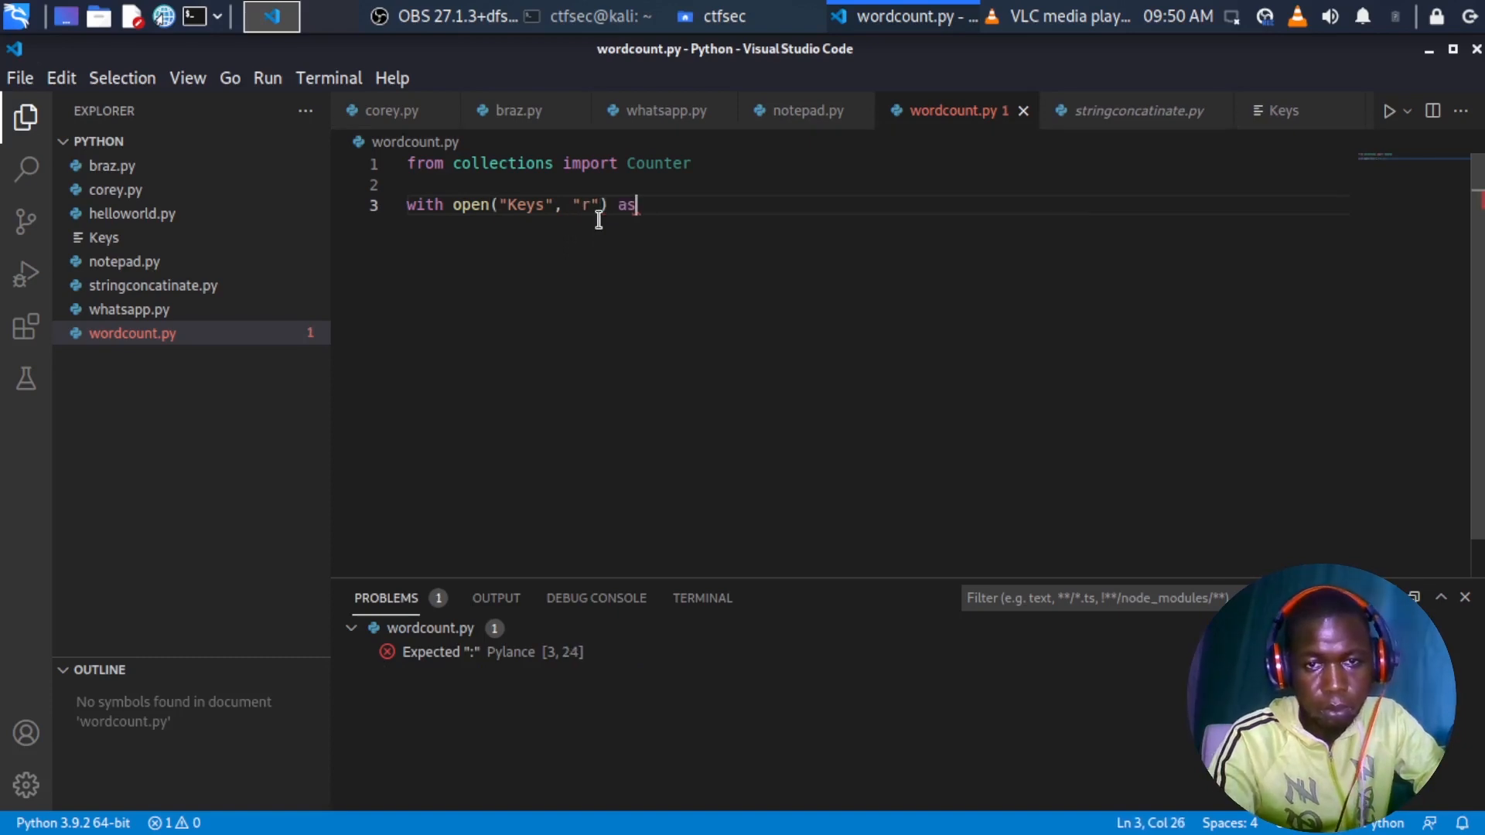
type("myfile:")
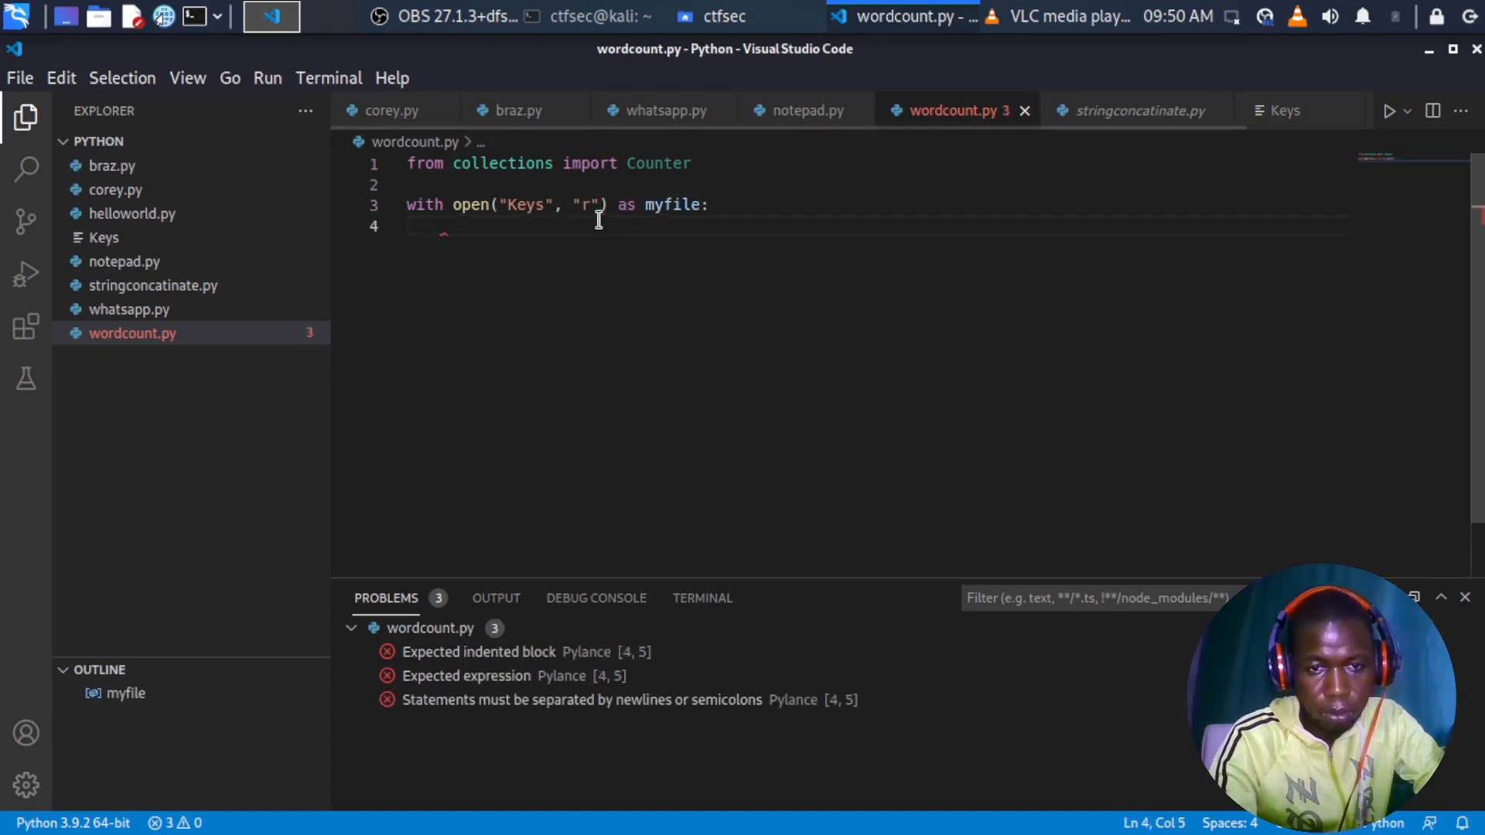
type("myfile")
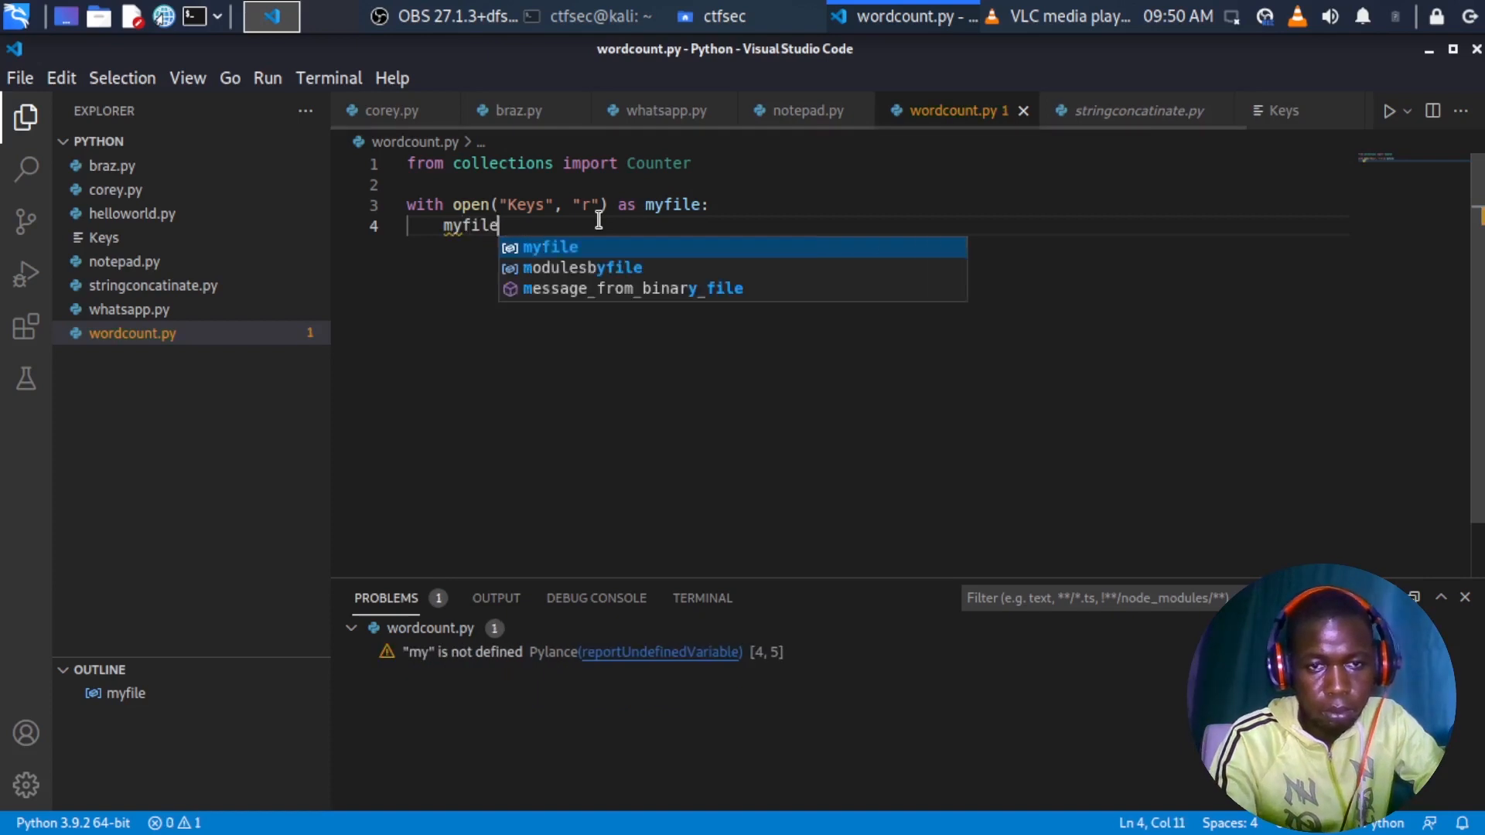
type("=myfile.read()")
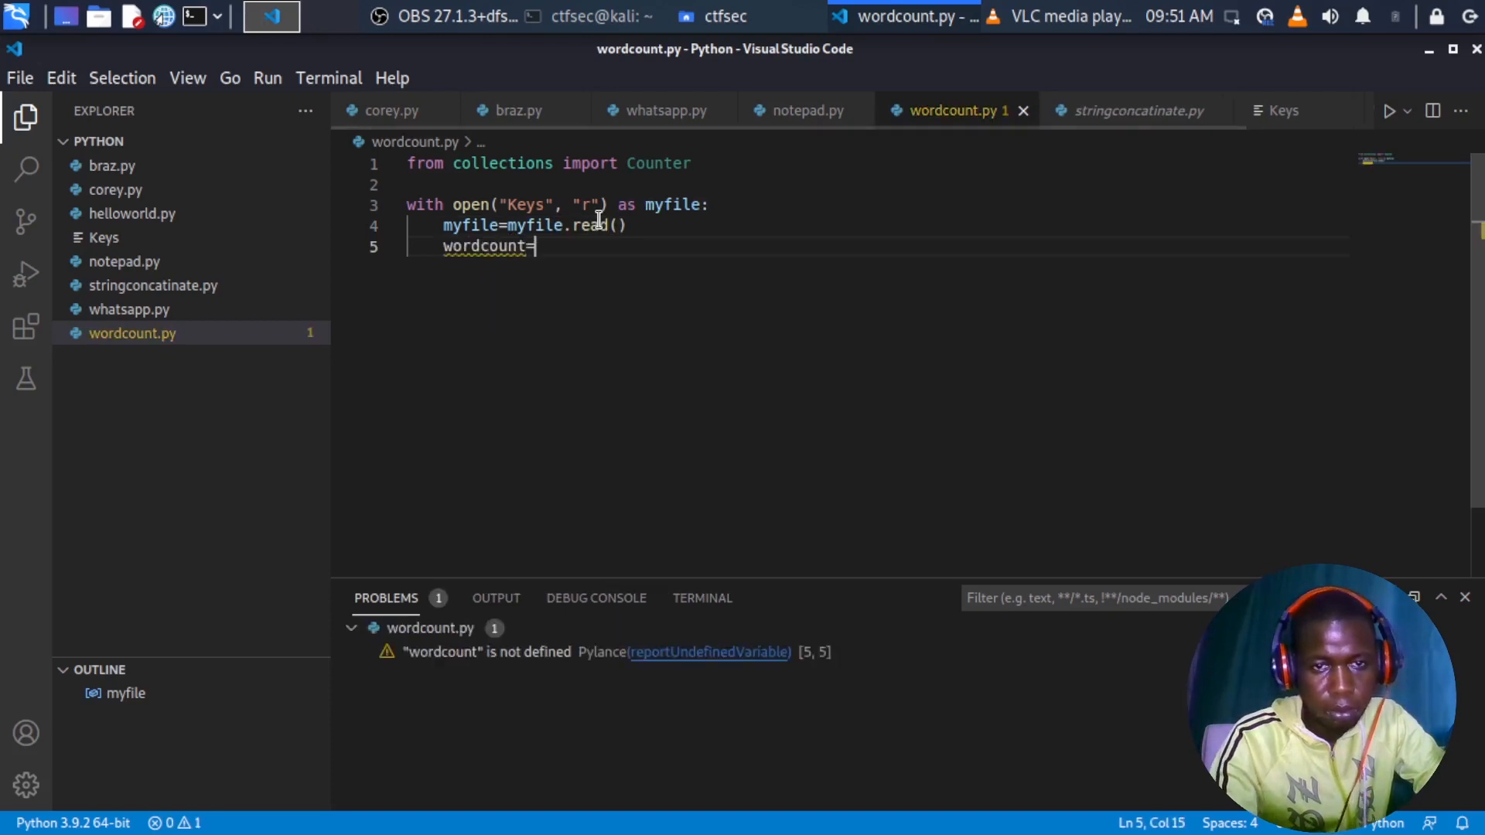
type("Counter(m)")
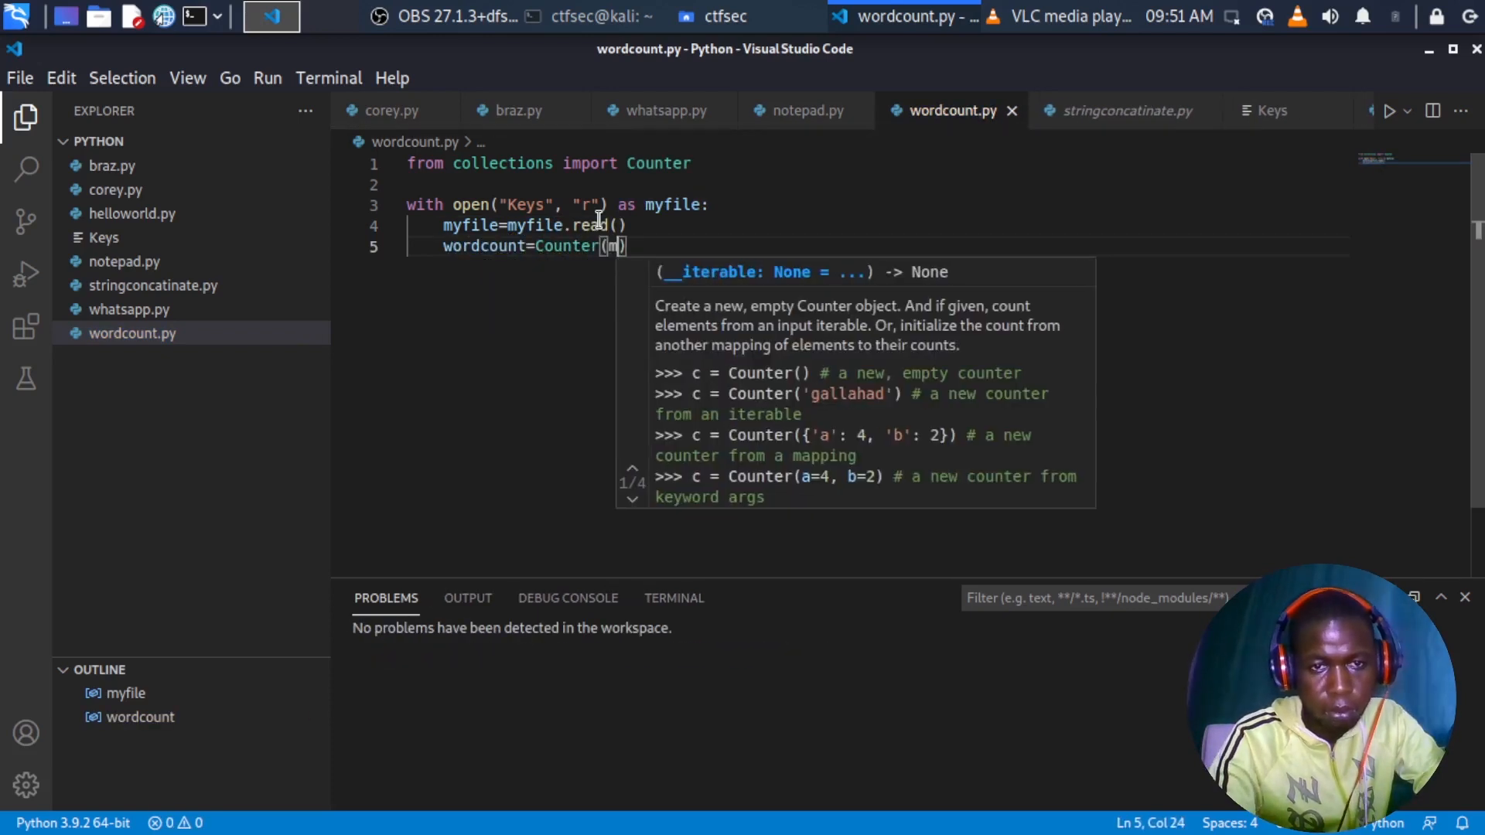
type("myfile.splic")
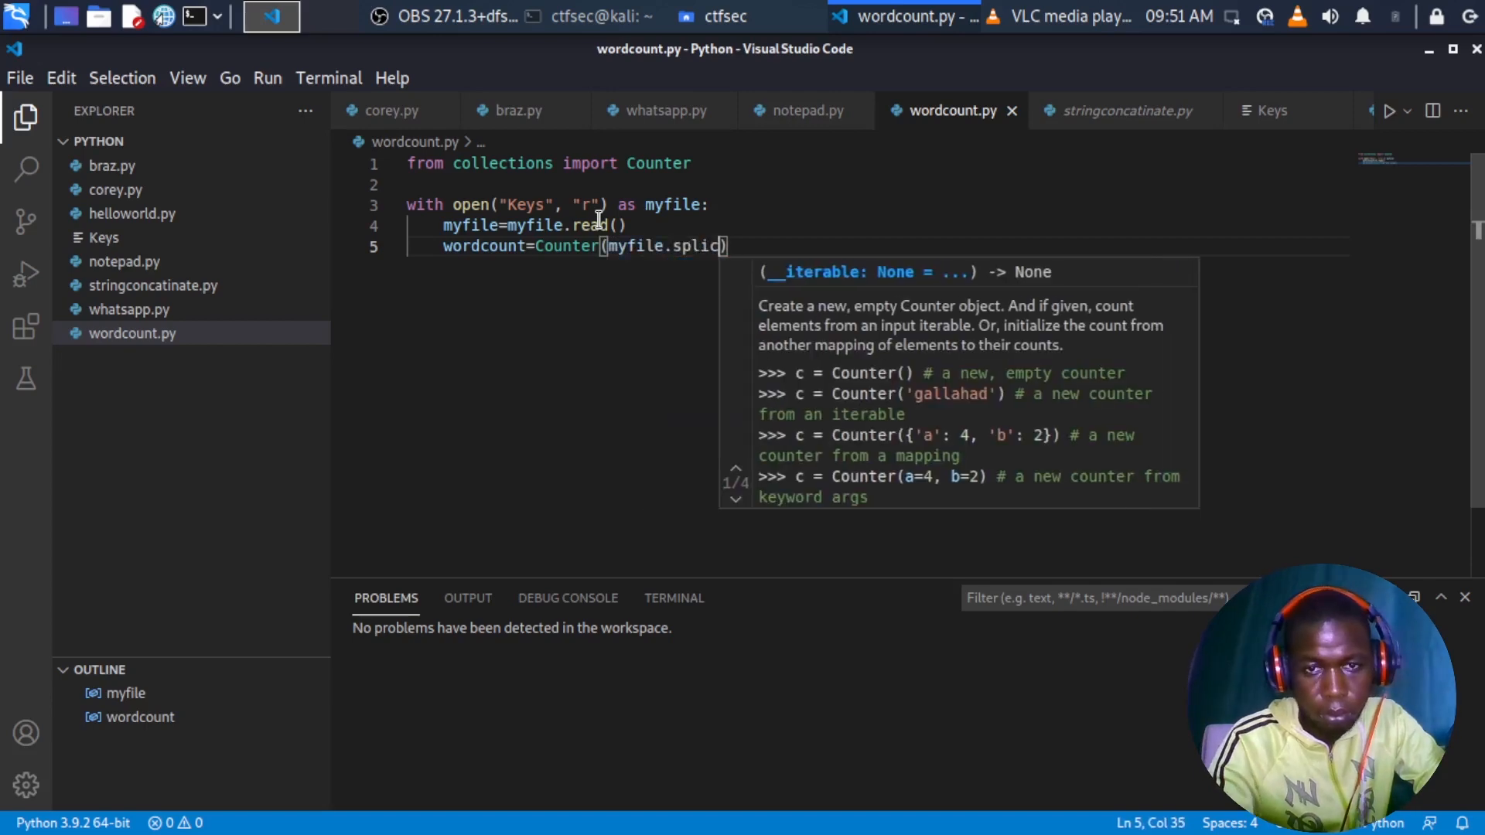